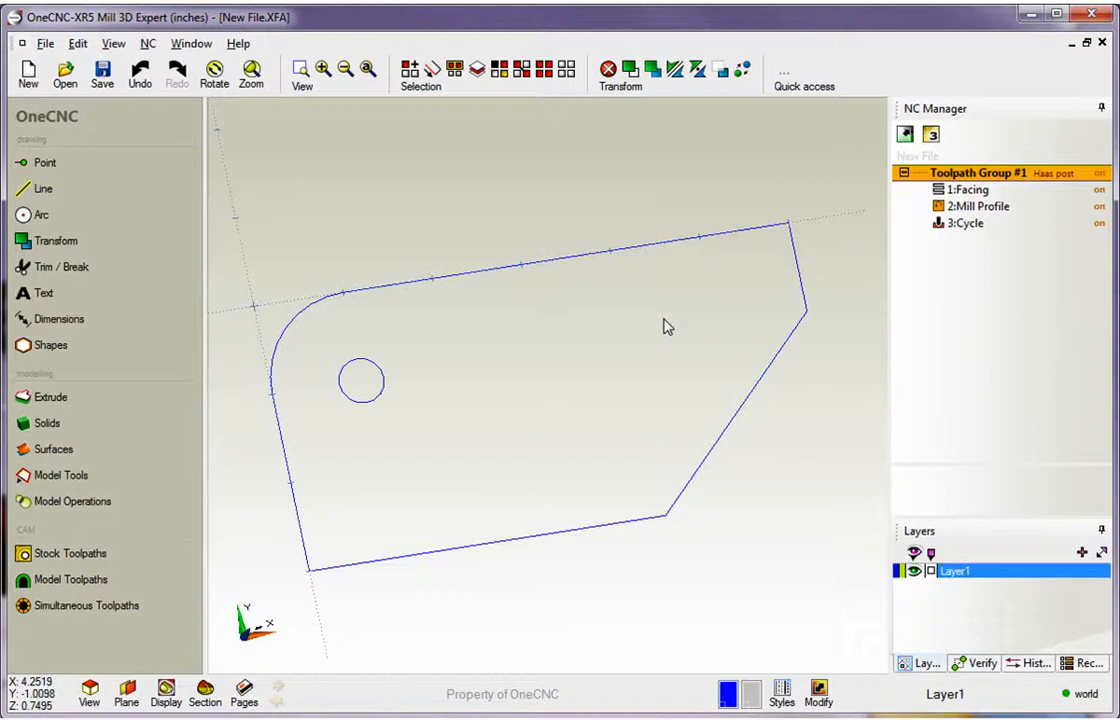
- Select the 3:Cycle drilling operation, then open Toolpath Group #1's context menu
click(972, 189)
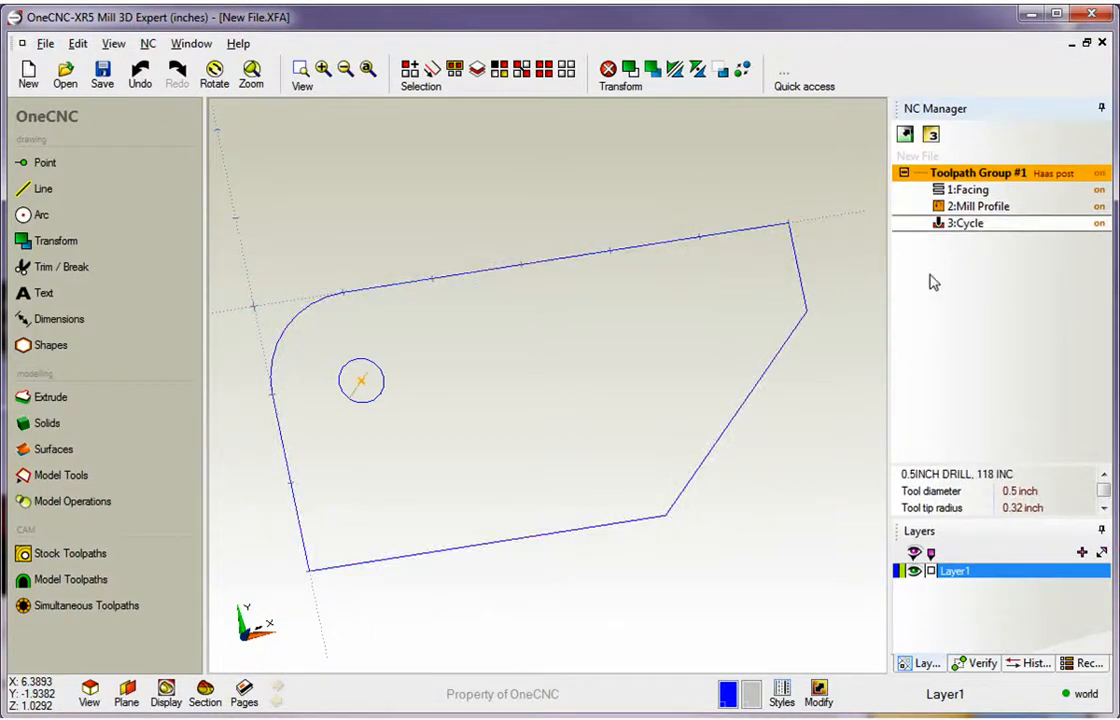
mouse_move(962, 278)
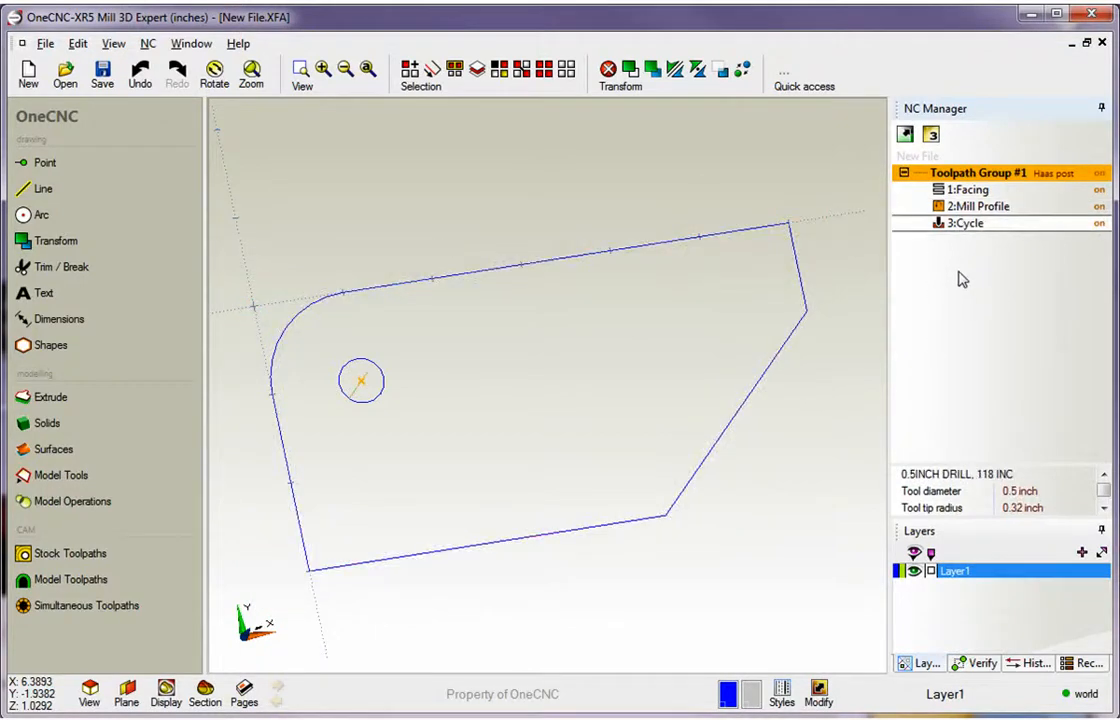
mouse_move(979, 190)
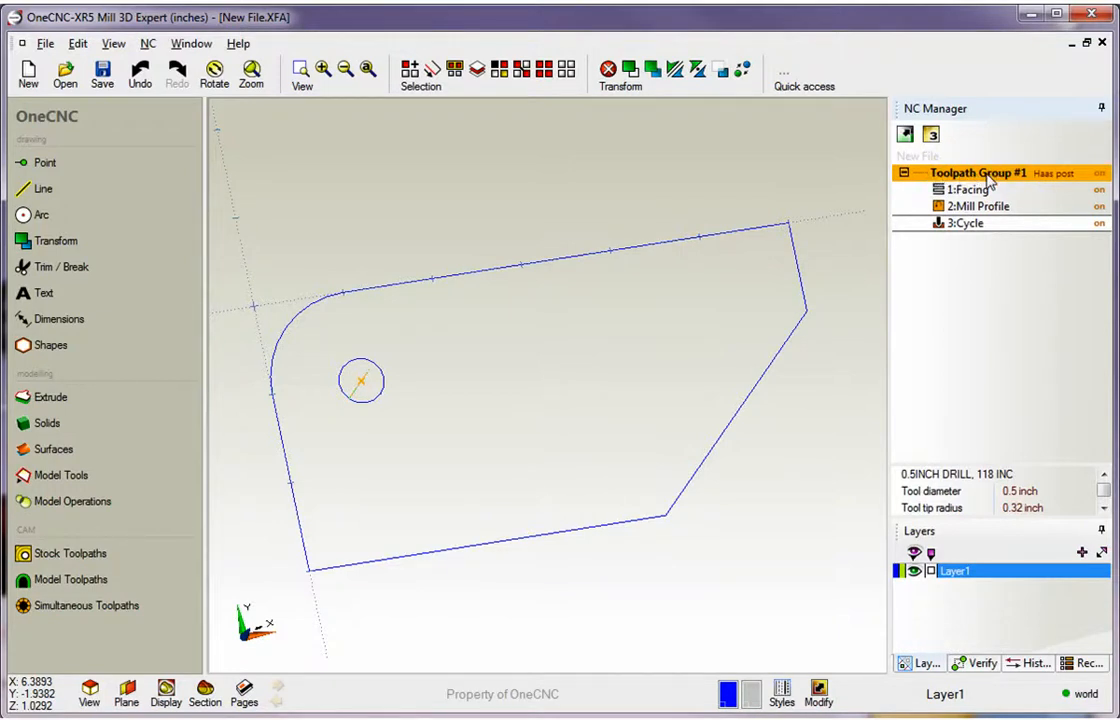
right_click(985, 178)
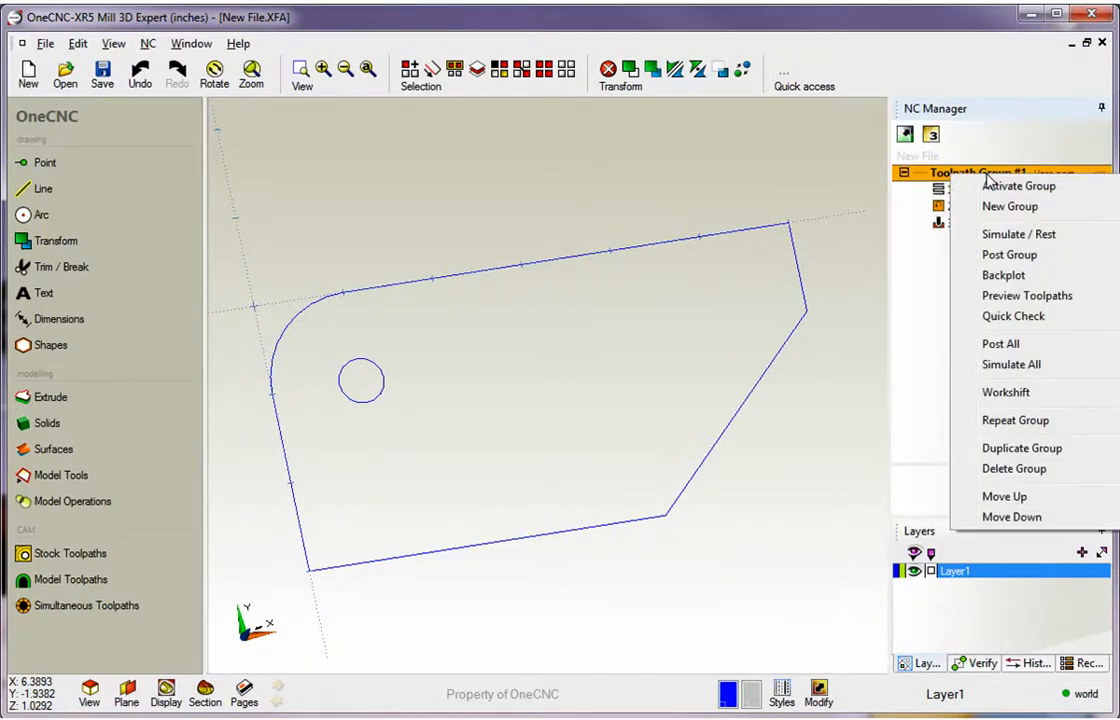
mouse_move(1008, 320)
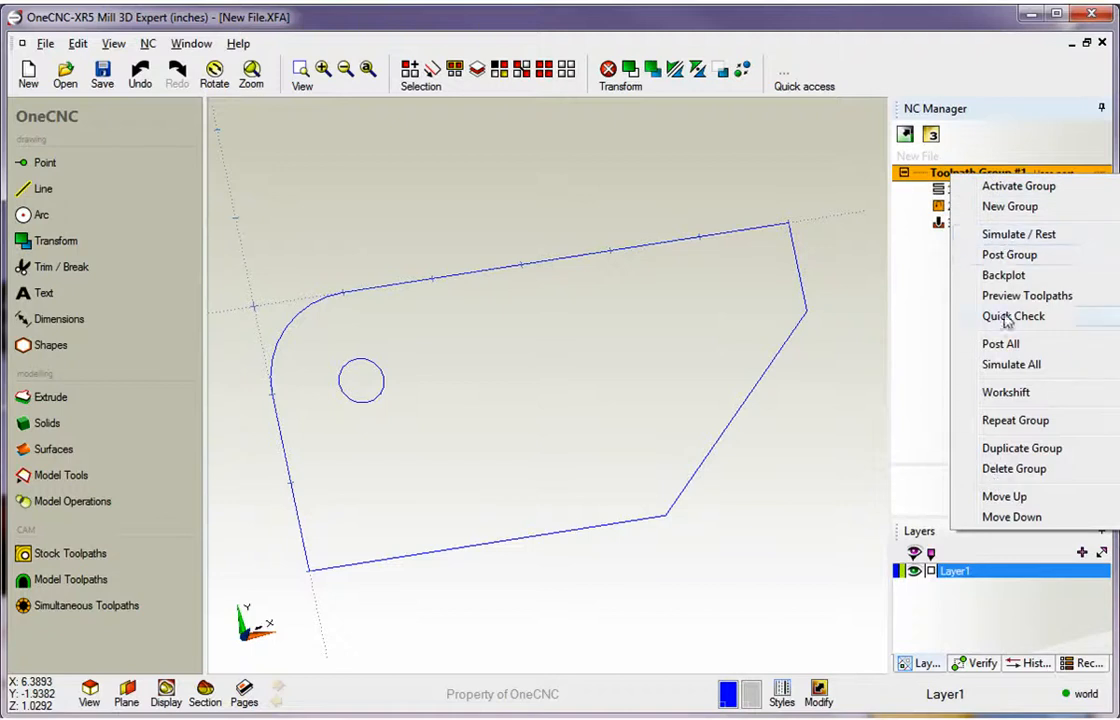
mouse_move(1008, 254)
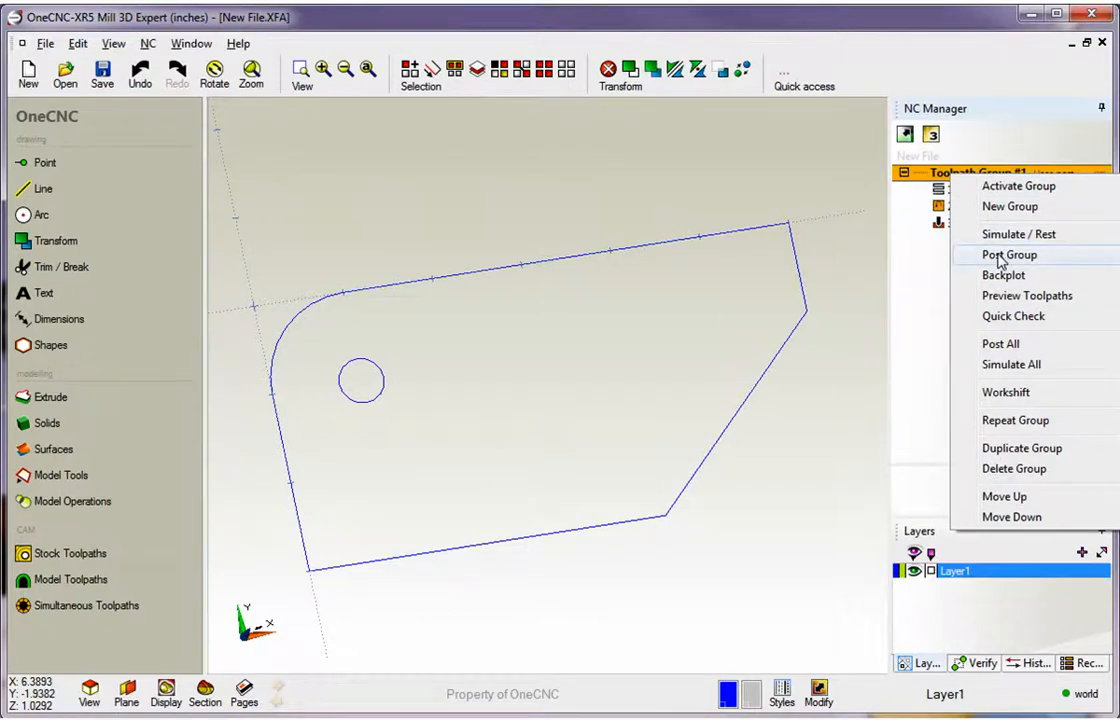
- Open Post Group for Toolpath Group #1 and choose Haas from the Post dropdown
click(1008, 254)
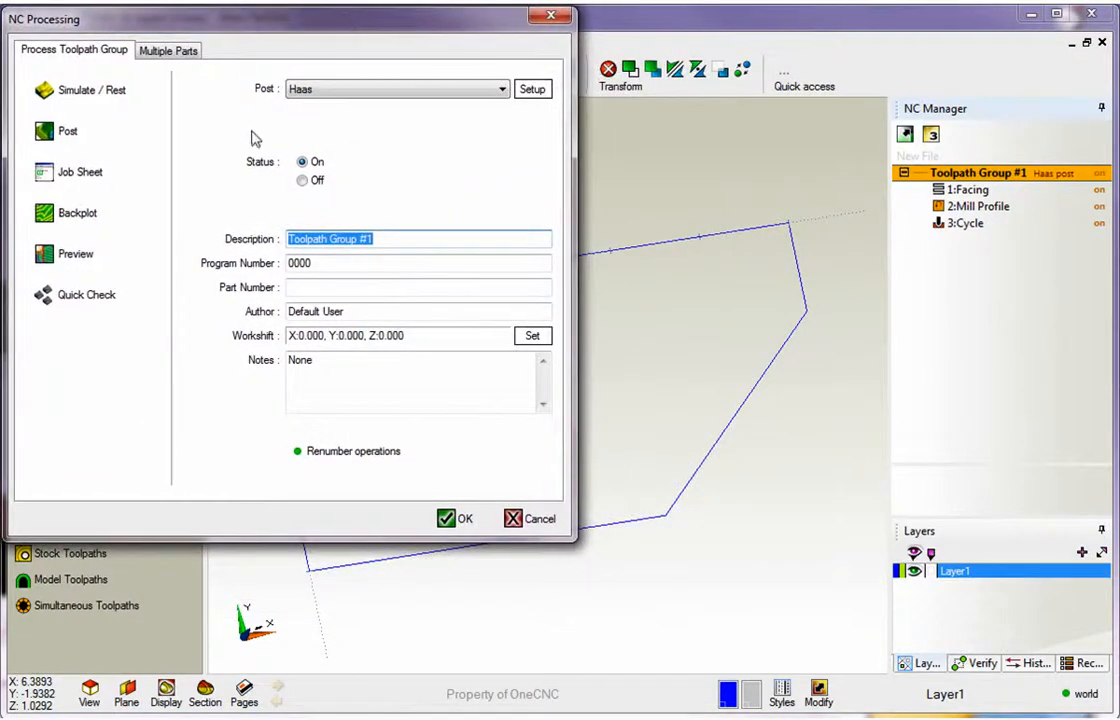
mouse_move(262, 105)
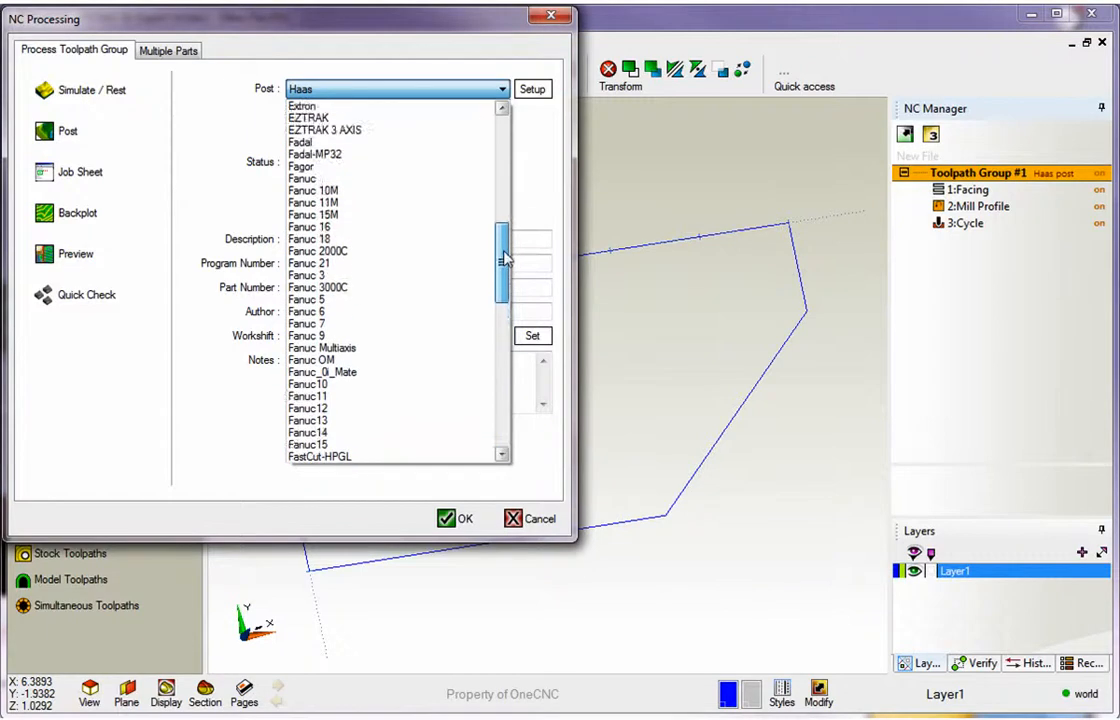
click(300, 142)
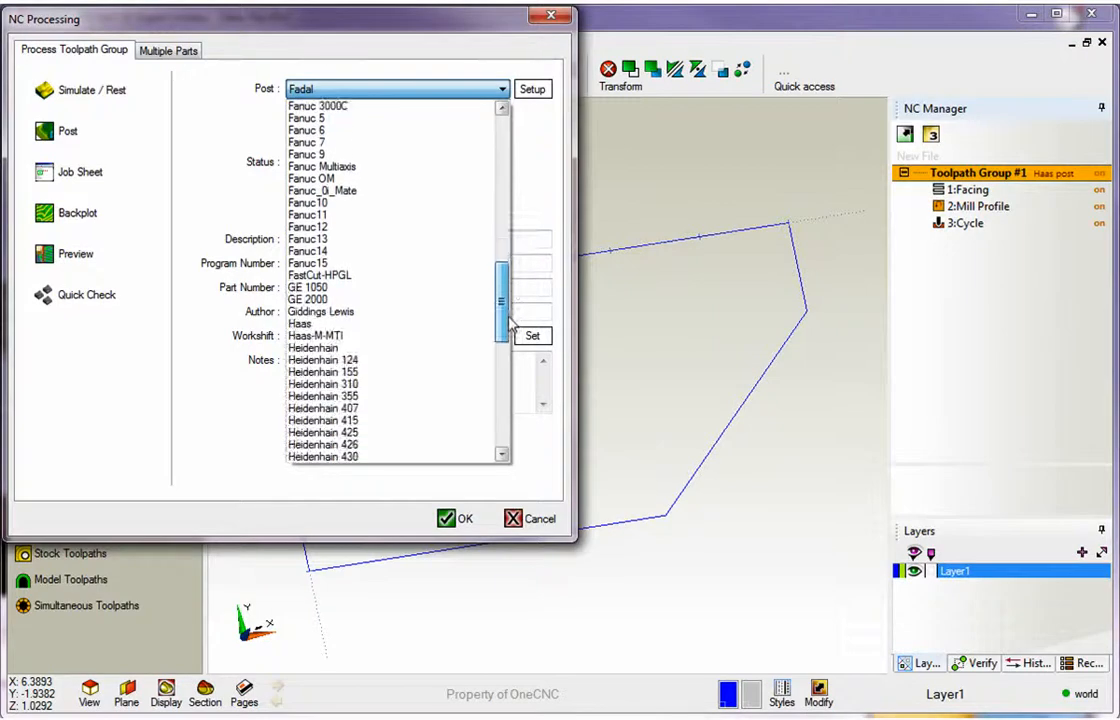
click(299, 323)
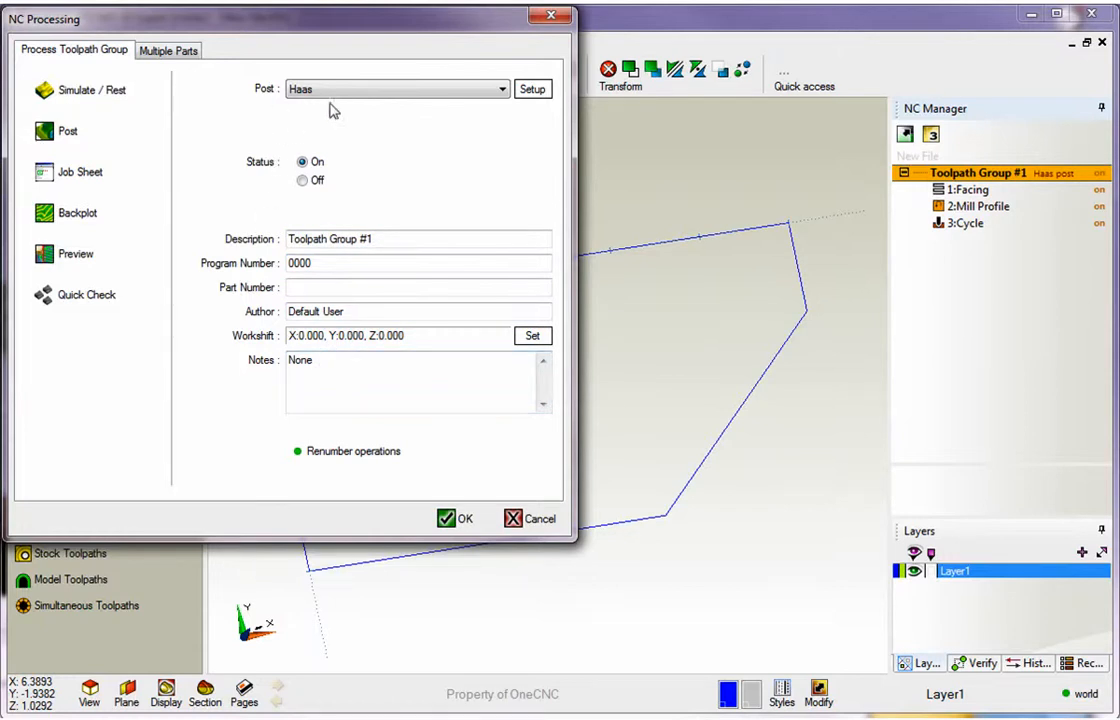
- Post the NC program to the Desktop as CNC Pro 1, replacing the existing file
click(67, 131)
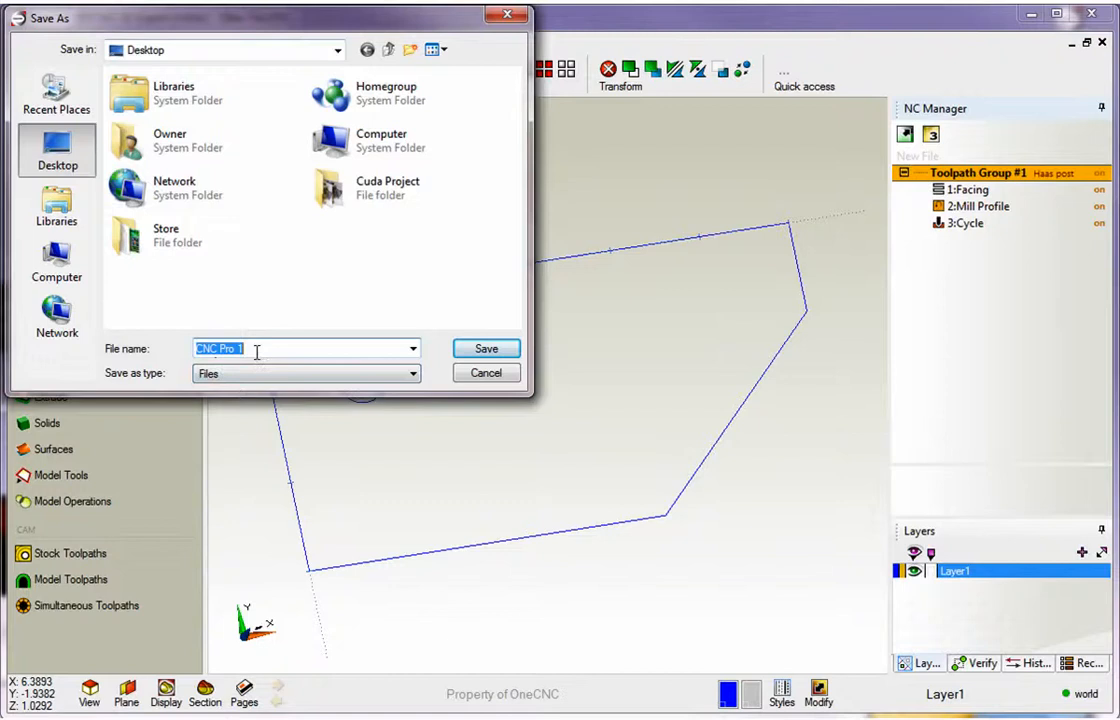
click(486, 348)
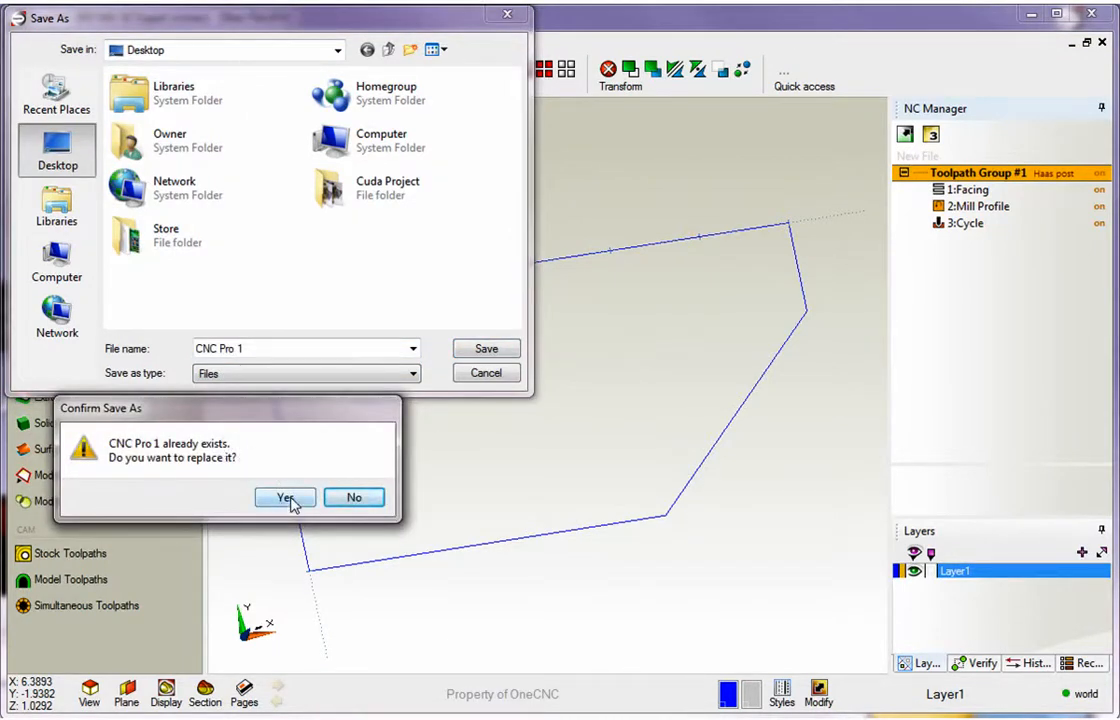
click(285, 497)
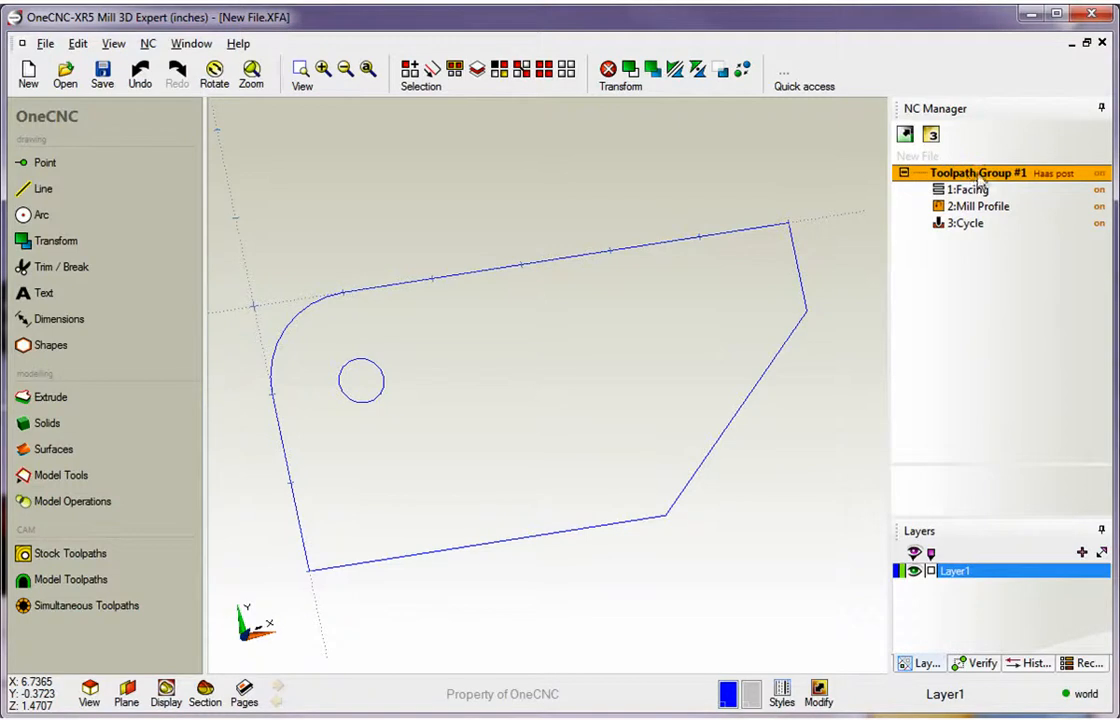
- Double-click Toolpath Group #1 to reopen its NC Processing dialog
double_click(977, 172)
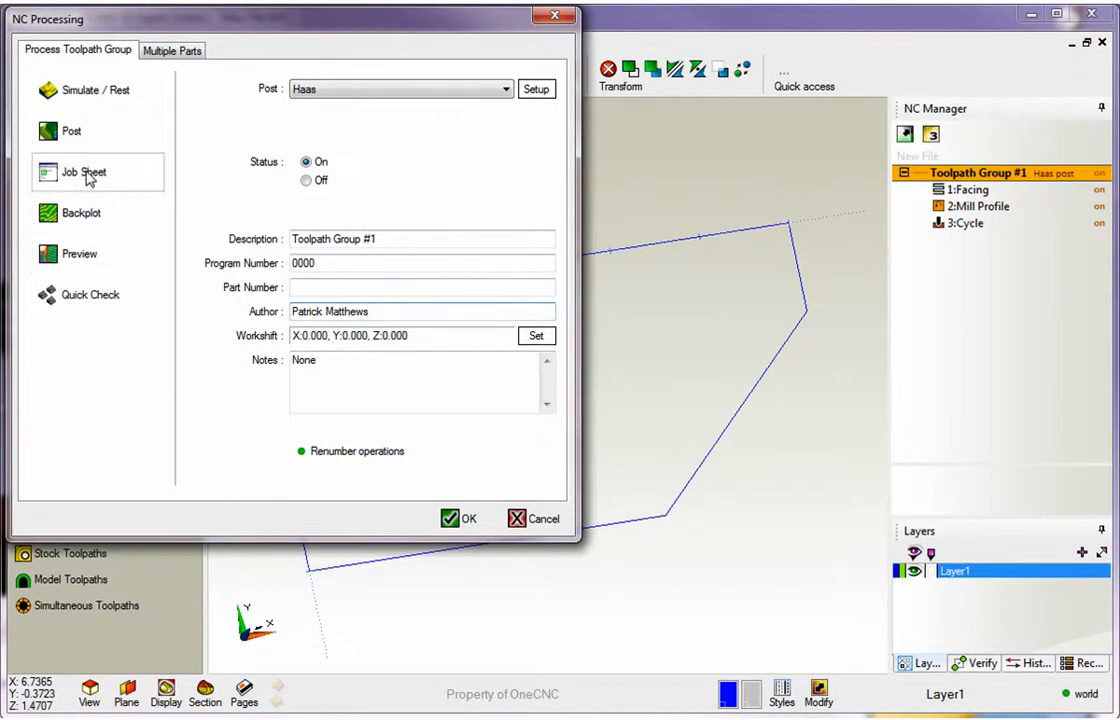
- Generate the job sheet and save it as Job 1.PDF on the Desktop
click(84, 172)
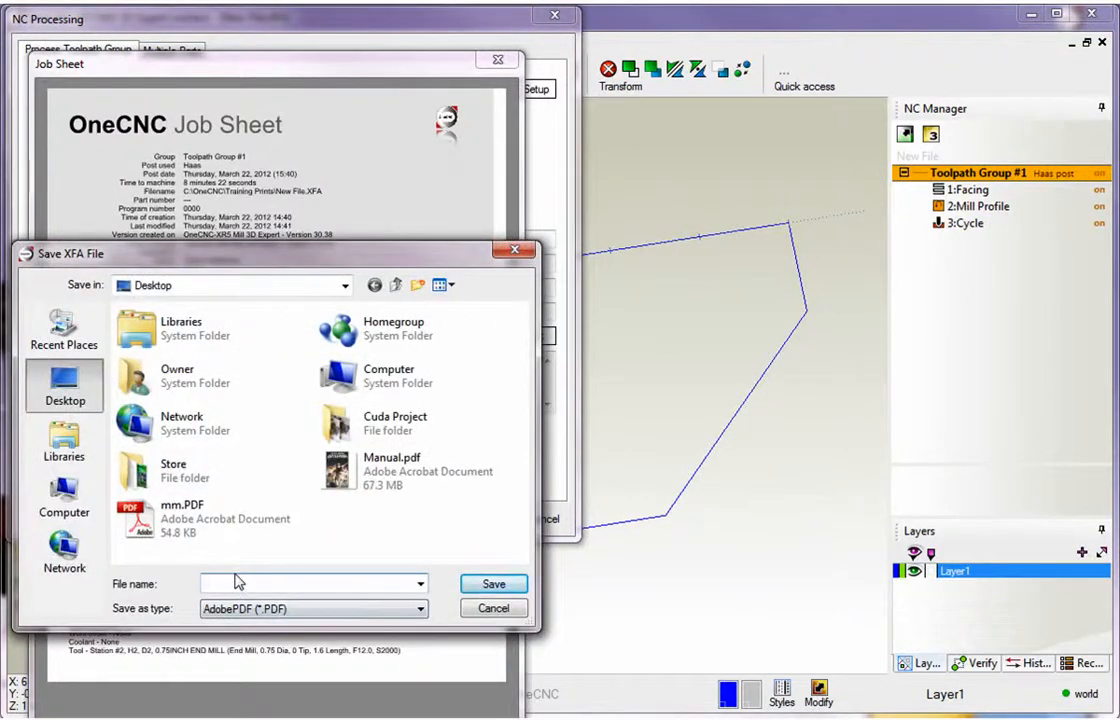
text(Jo)
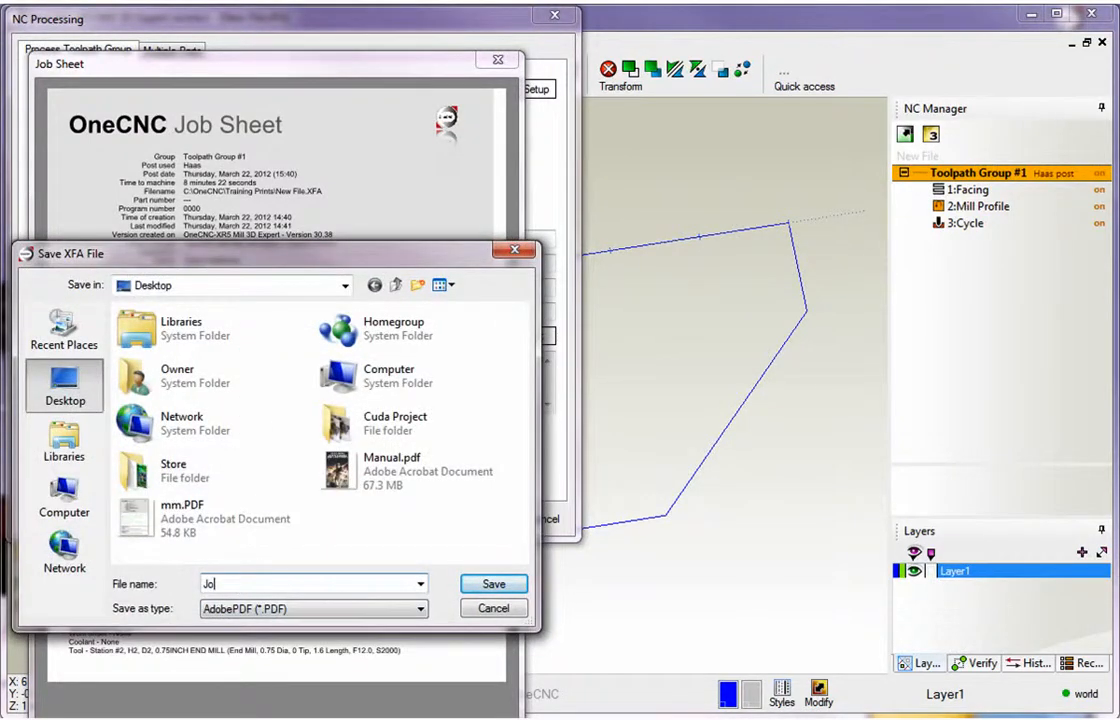
click(493, 584)
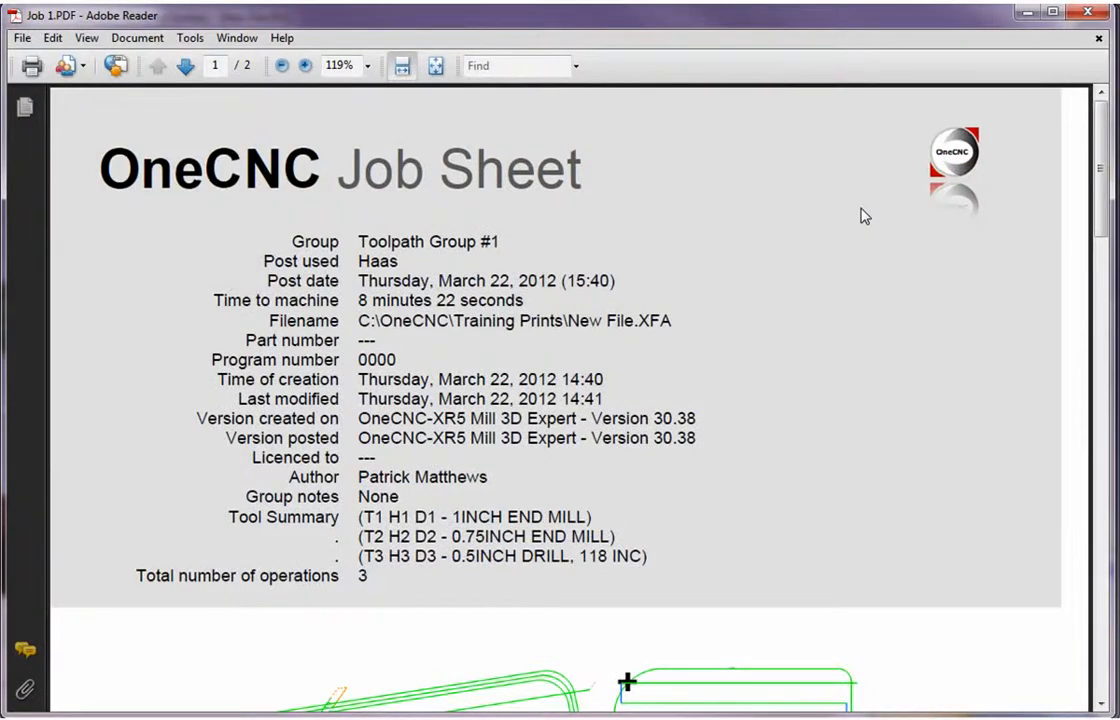
scroll(down, 3)
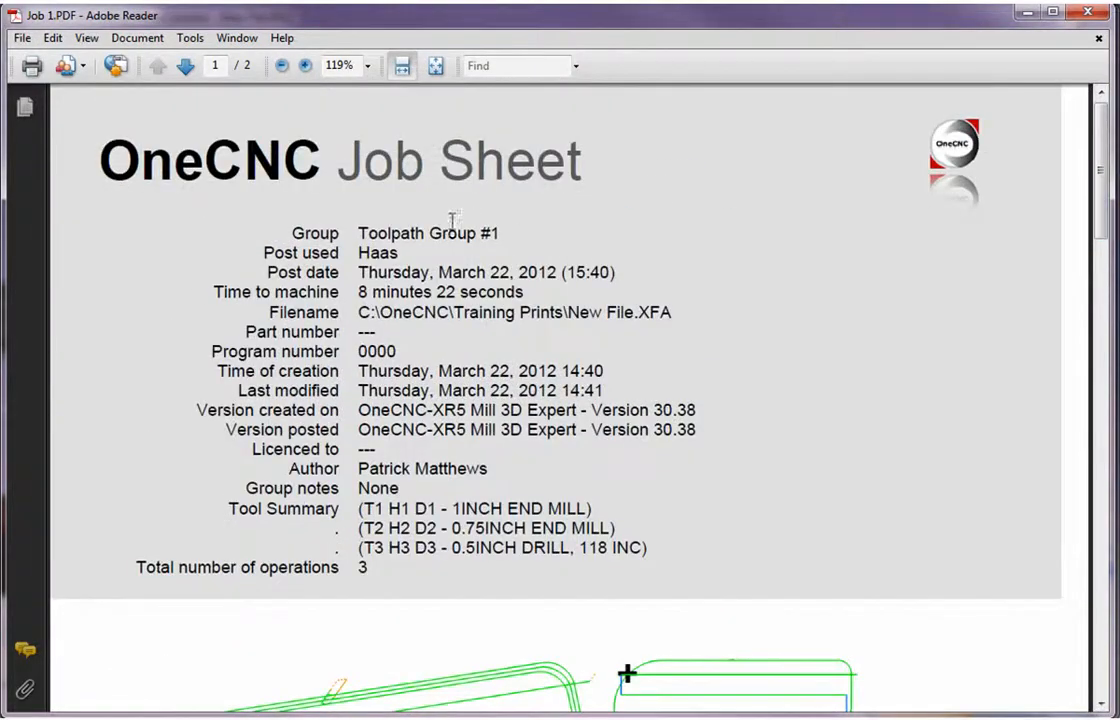
mouse_move(364, 468)
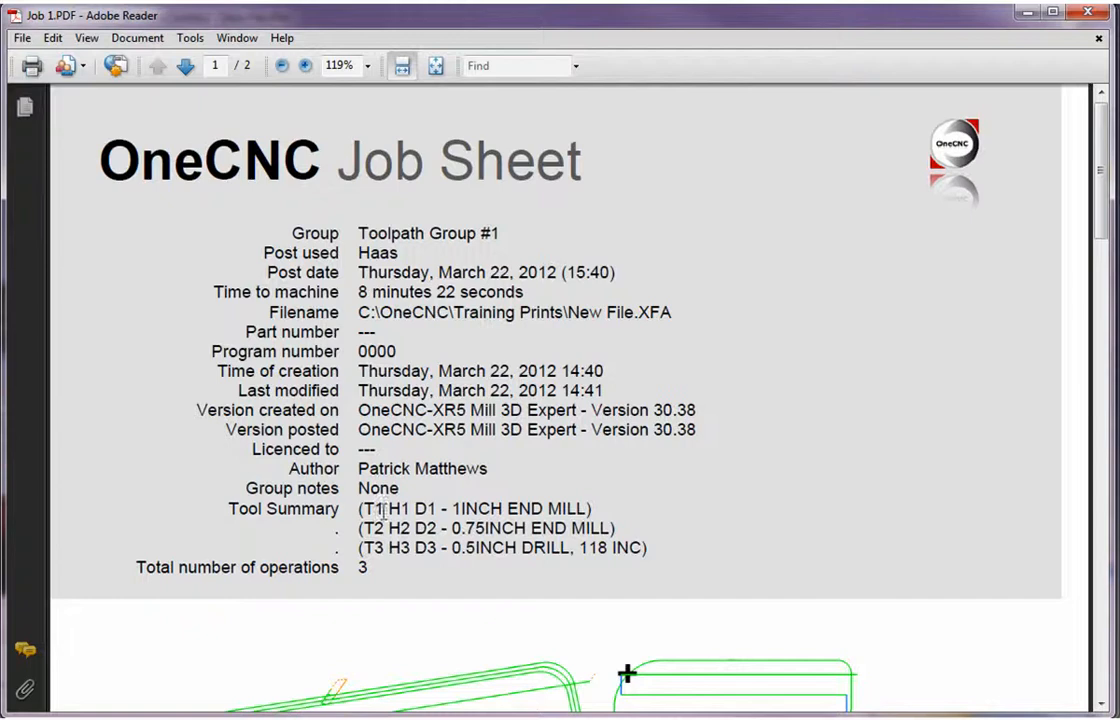
mouse_move(898, 283)
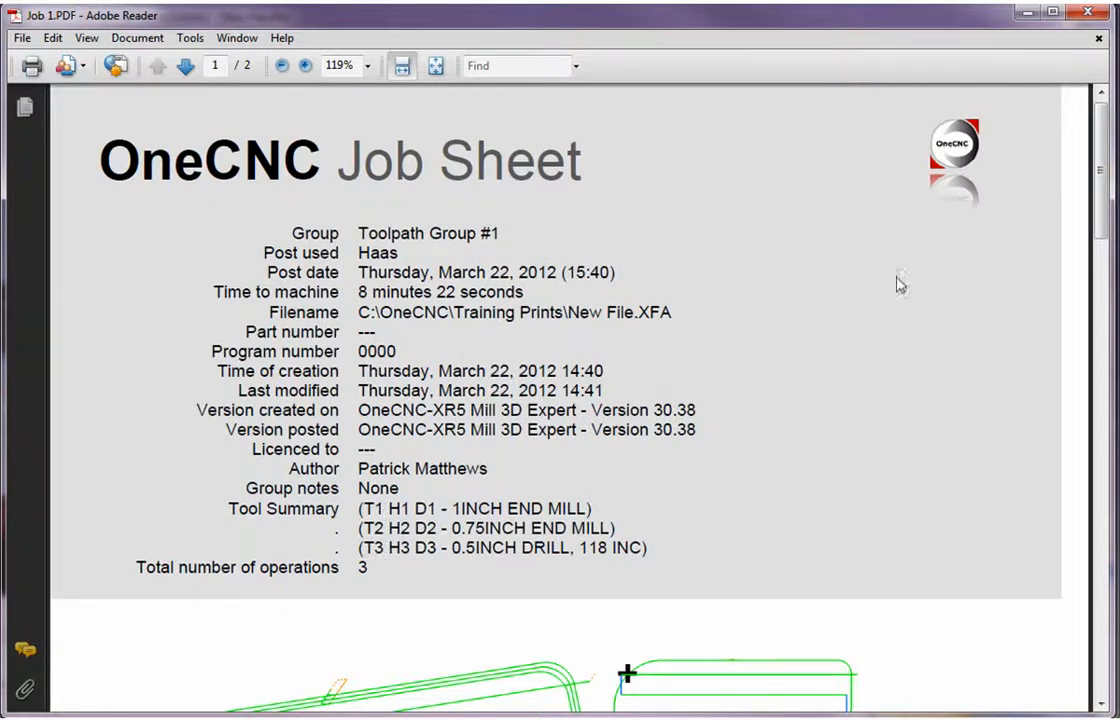
scroll(down, 3)
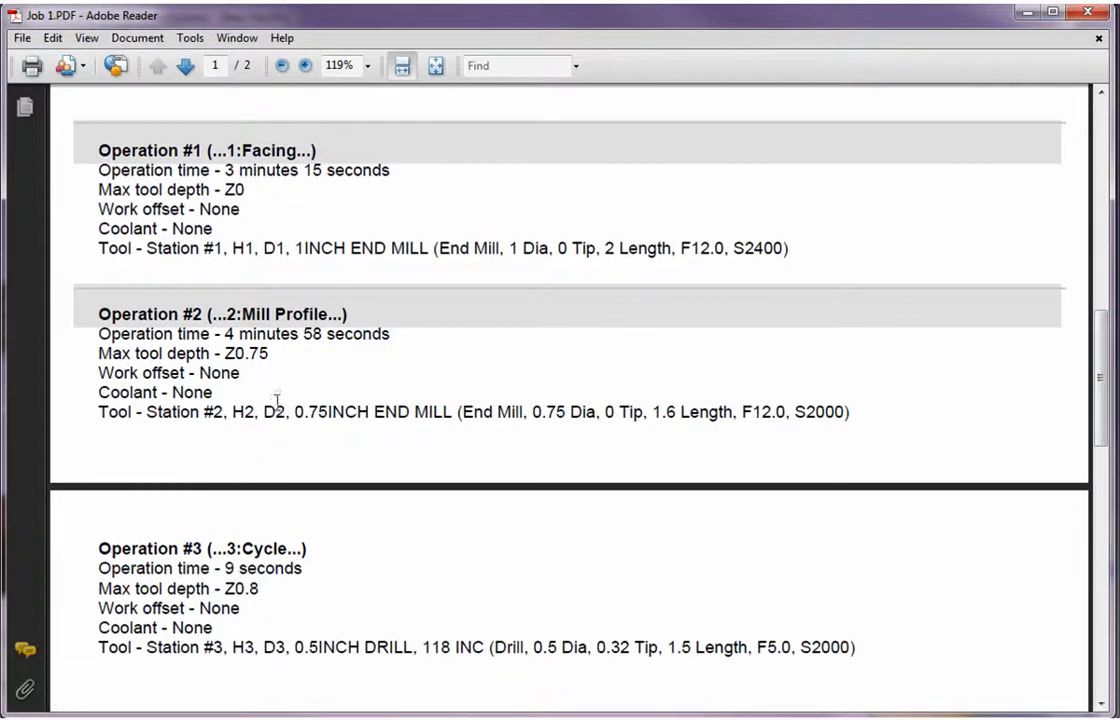